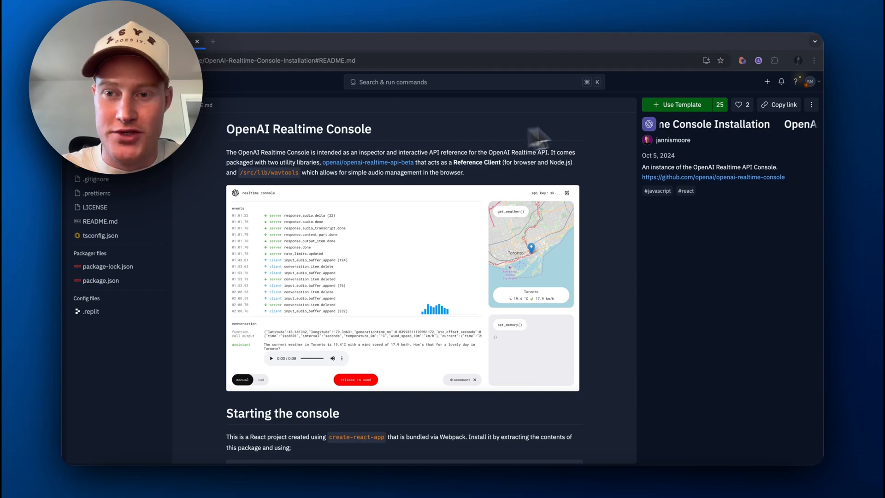
# Create a new Replit project from the OpenAI Realtime Console template
pyautogui.click(680, 104)
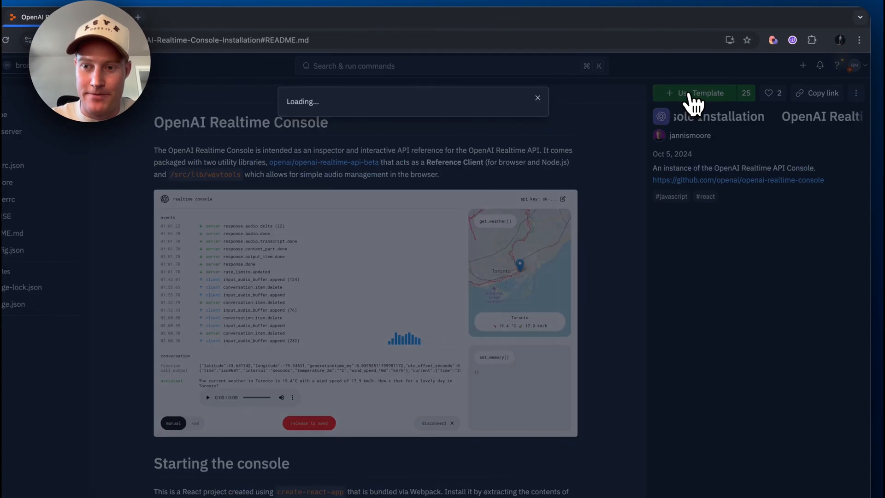
pyautogui.click(701, 92)
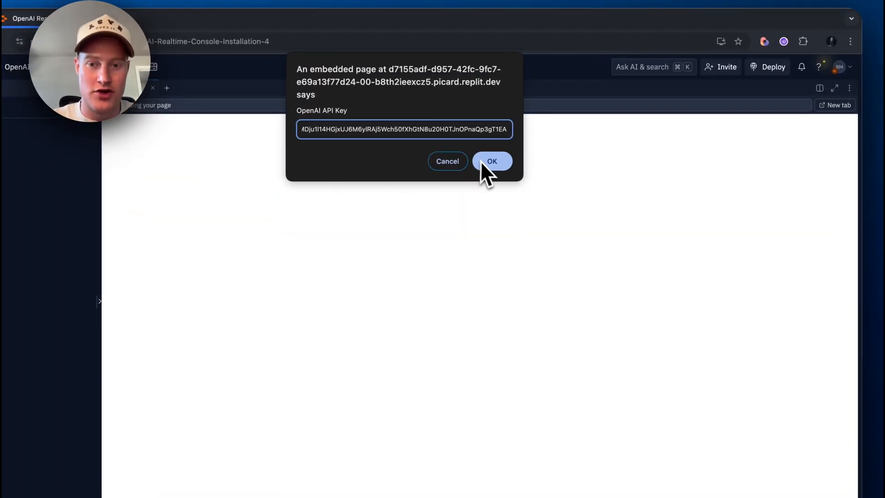
# Confirm the pasted OpenAI API key so the console loads in the webview
pyautogui.click(490, 161)
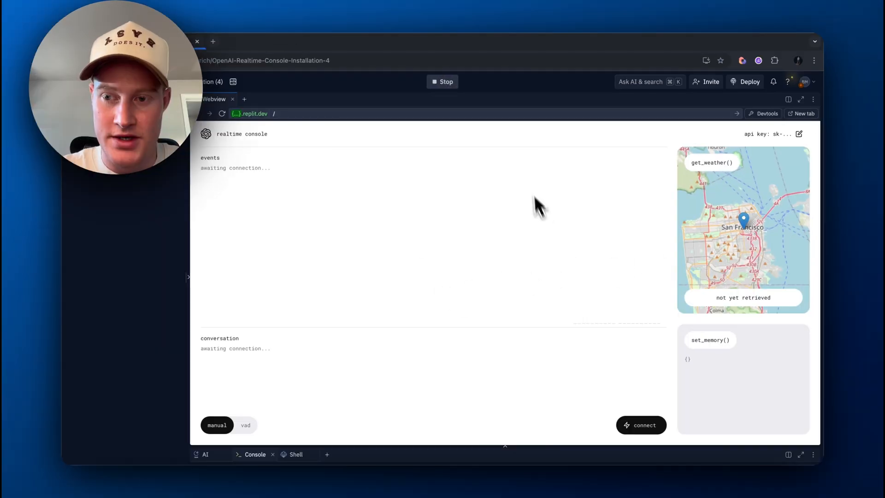
pyautogui.moveTo(736, 257)
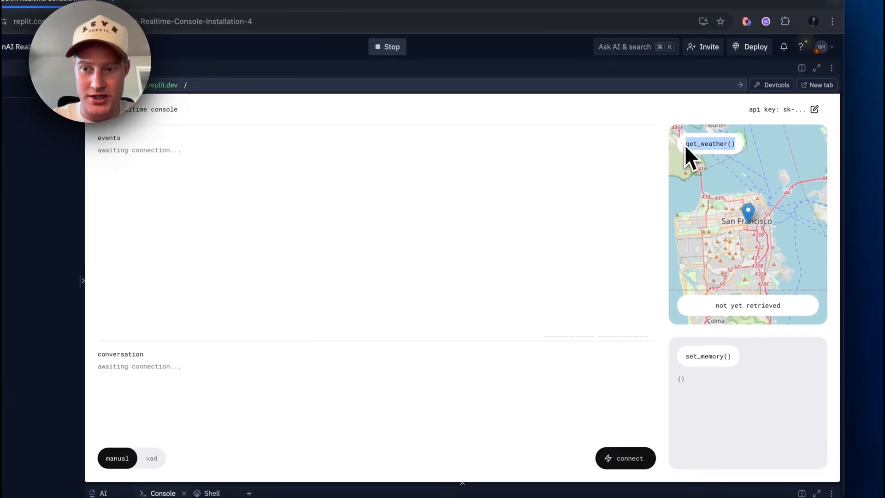
pyautogui.moveTo(722, 122)
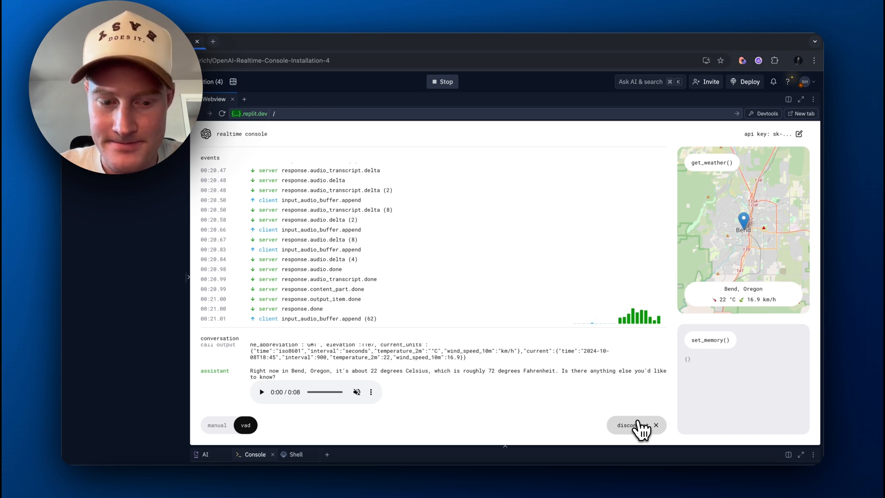
# Disconnect and reconnect the voice session to start a fresh conversation
pyautogui.click(627, 425)
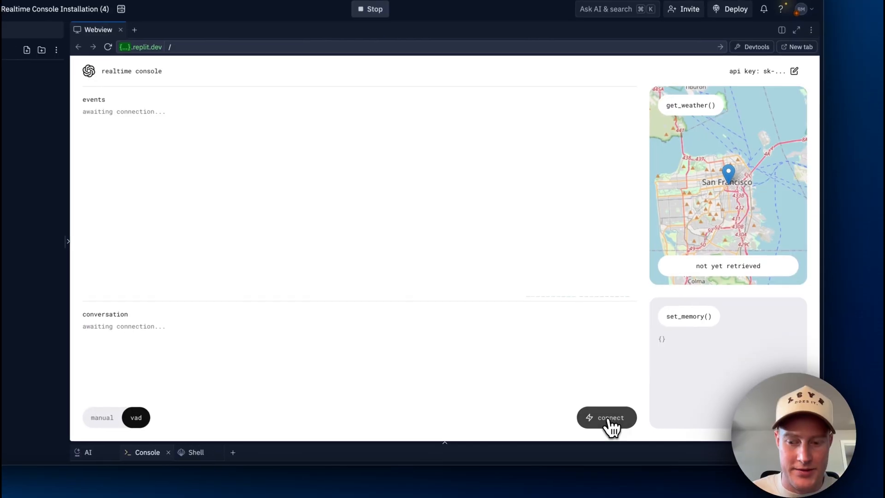
pyautogui.click(606, 417)
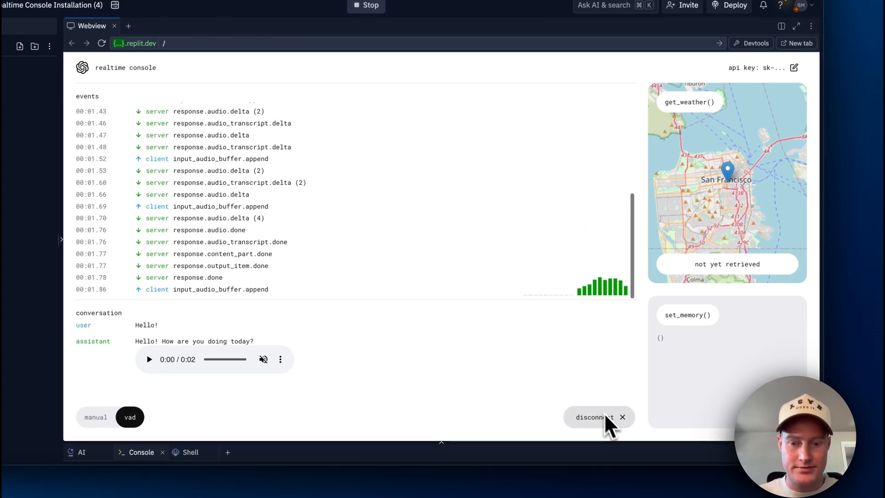